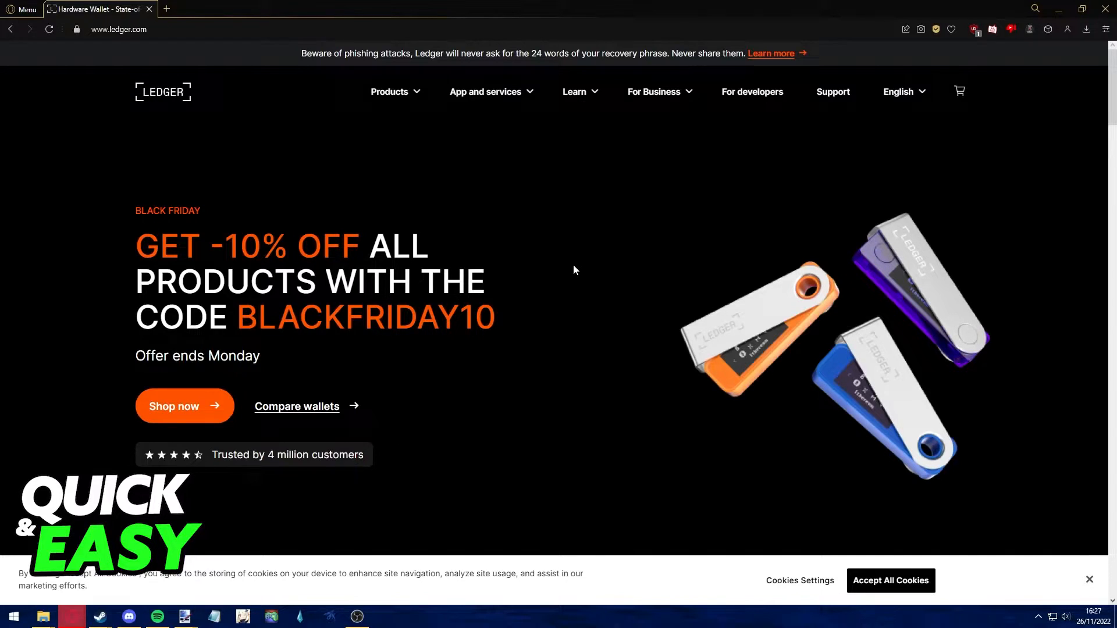
pyautogui.moveTo(595, 265)
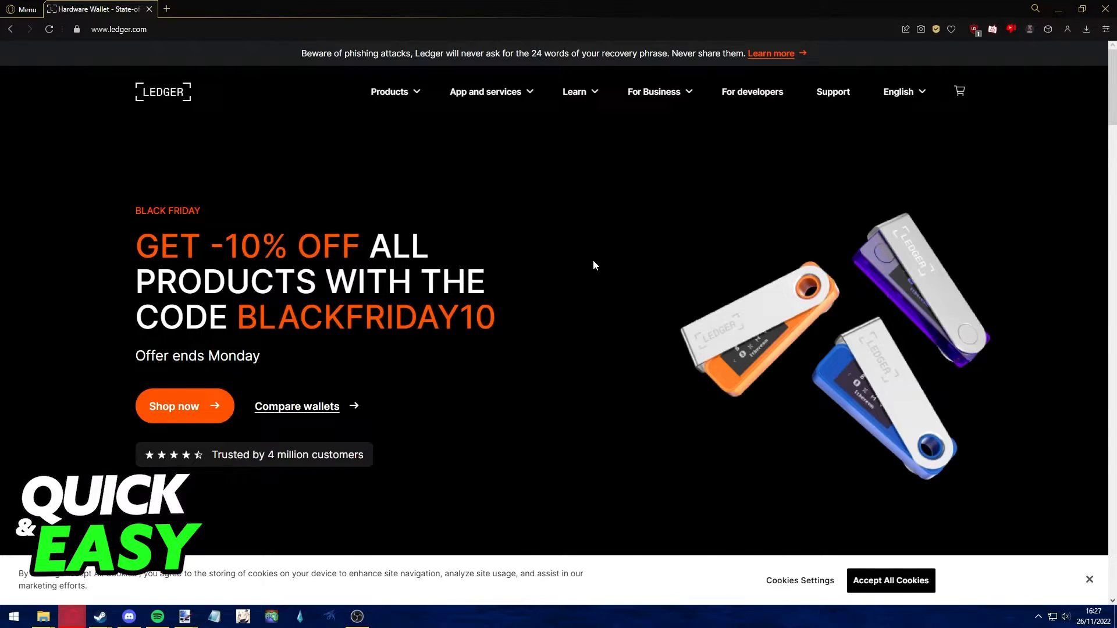
pyautogui.moveTo(125, 103)
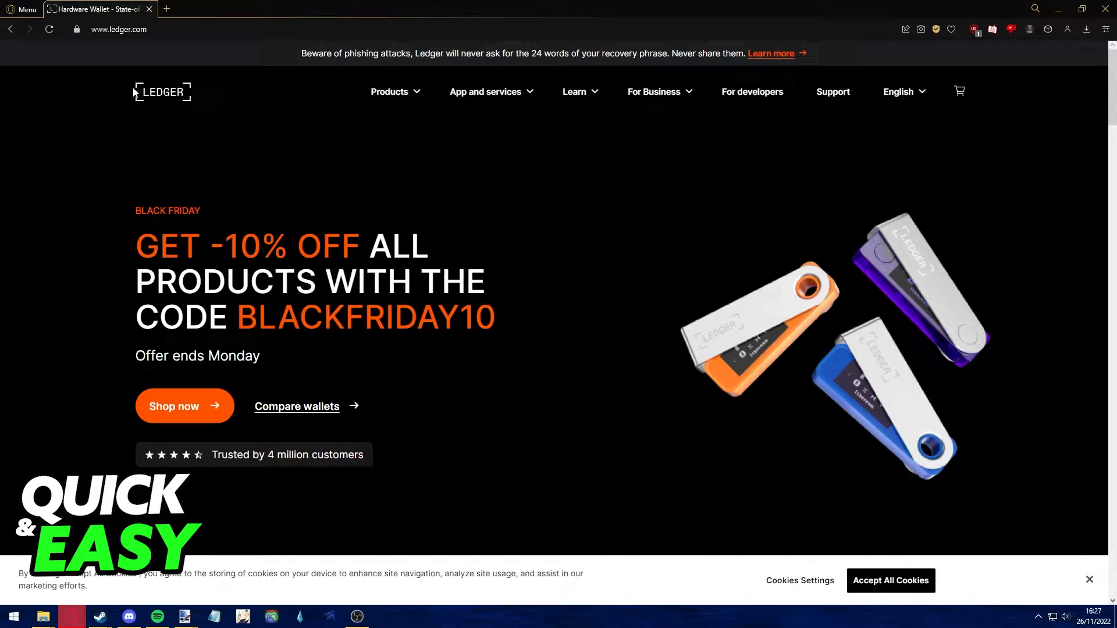
# Step: Browse the Manager's app catalog for the Ledger Nano X and locate the XRP app
pyautogui.scroll(-3)
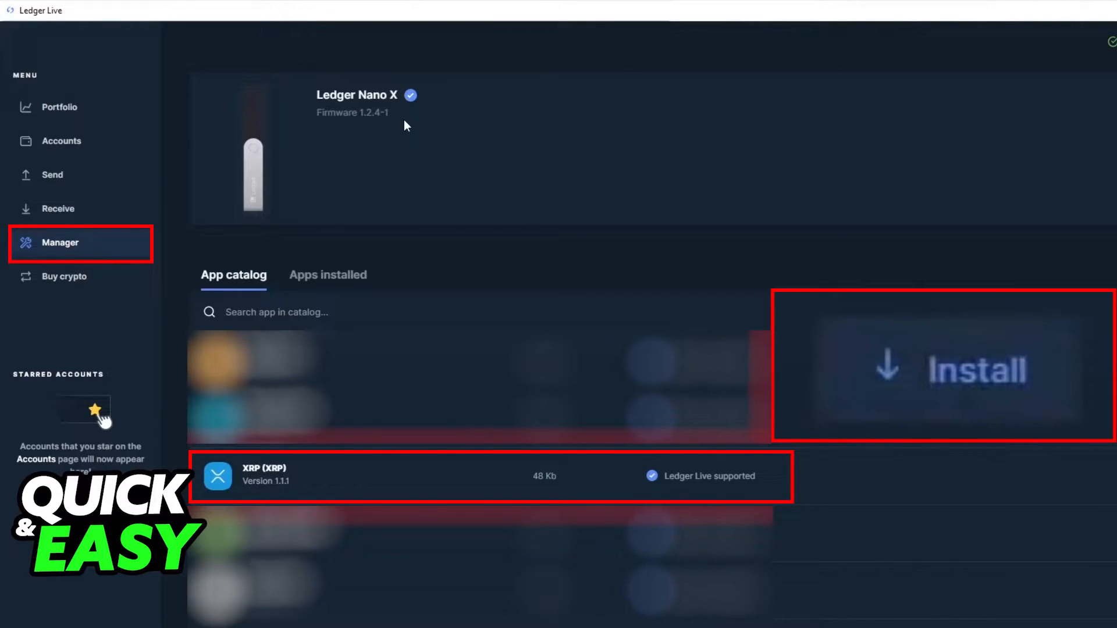
pyautogui.click(61, 141)
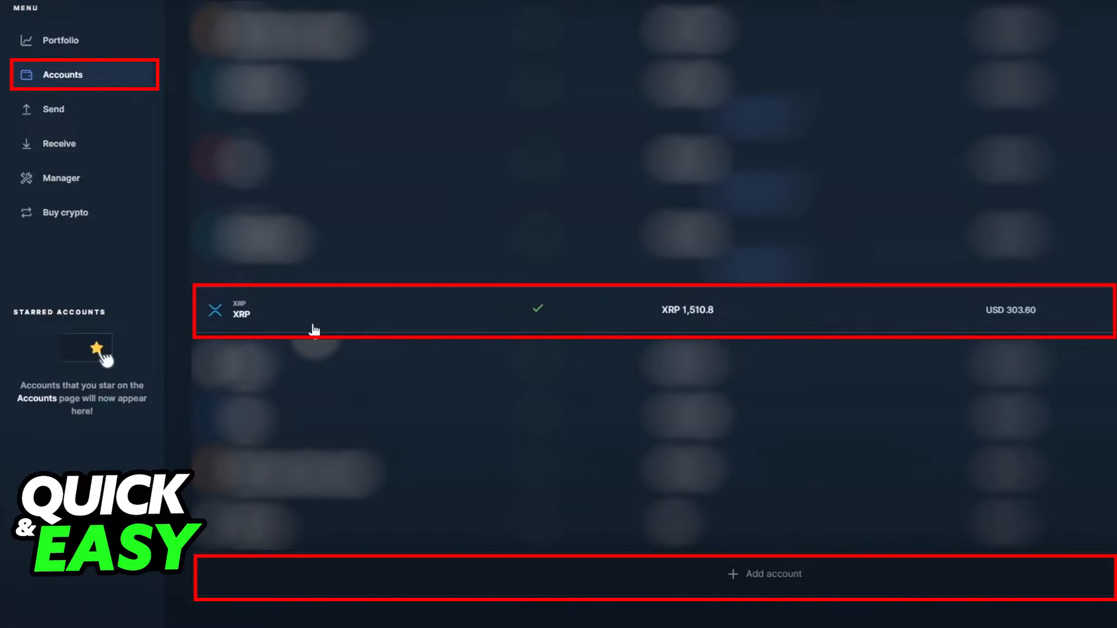
# Step: Select the XRP account holding 1,510.8 XRP (USD 303.60) from the Accounts list
pyautogui.click(763, 574)
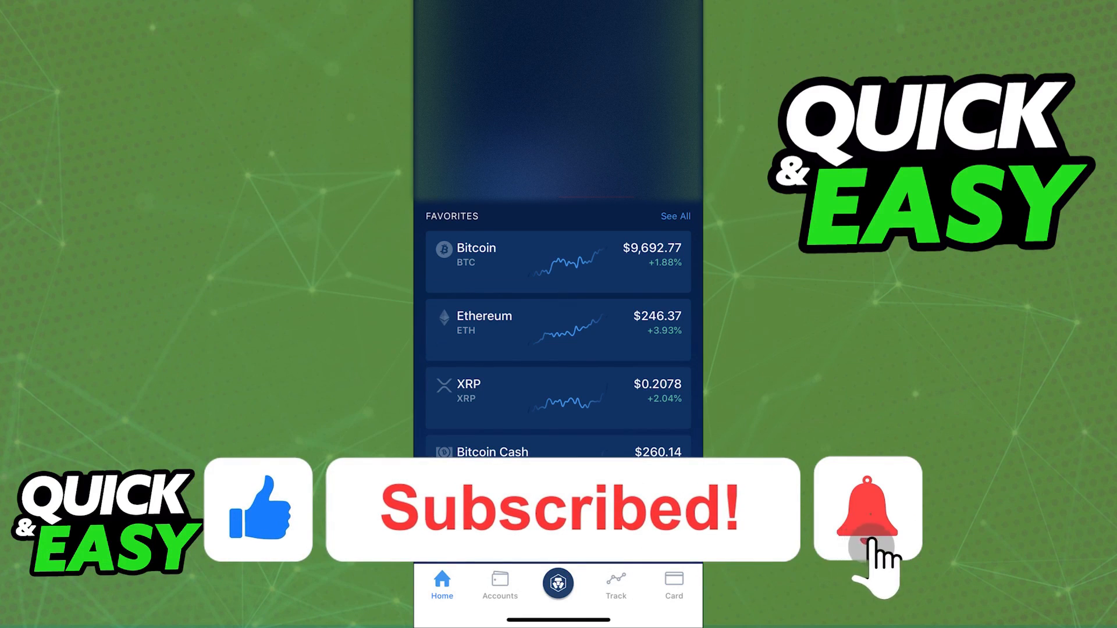
pyautogui.click(868, 510)
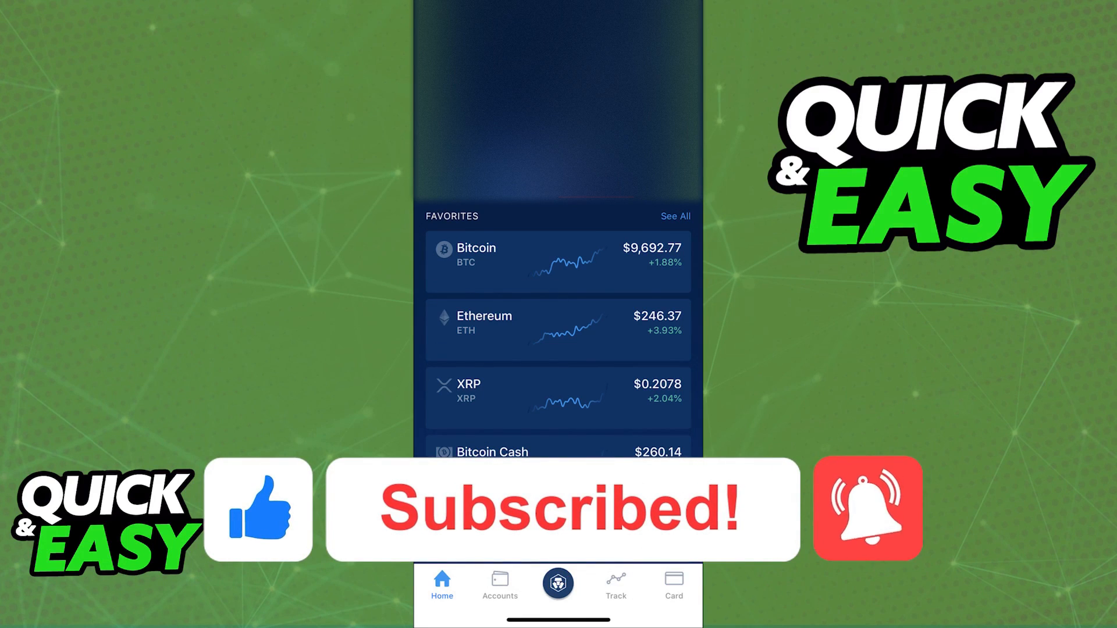